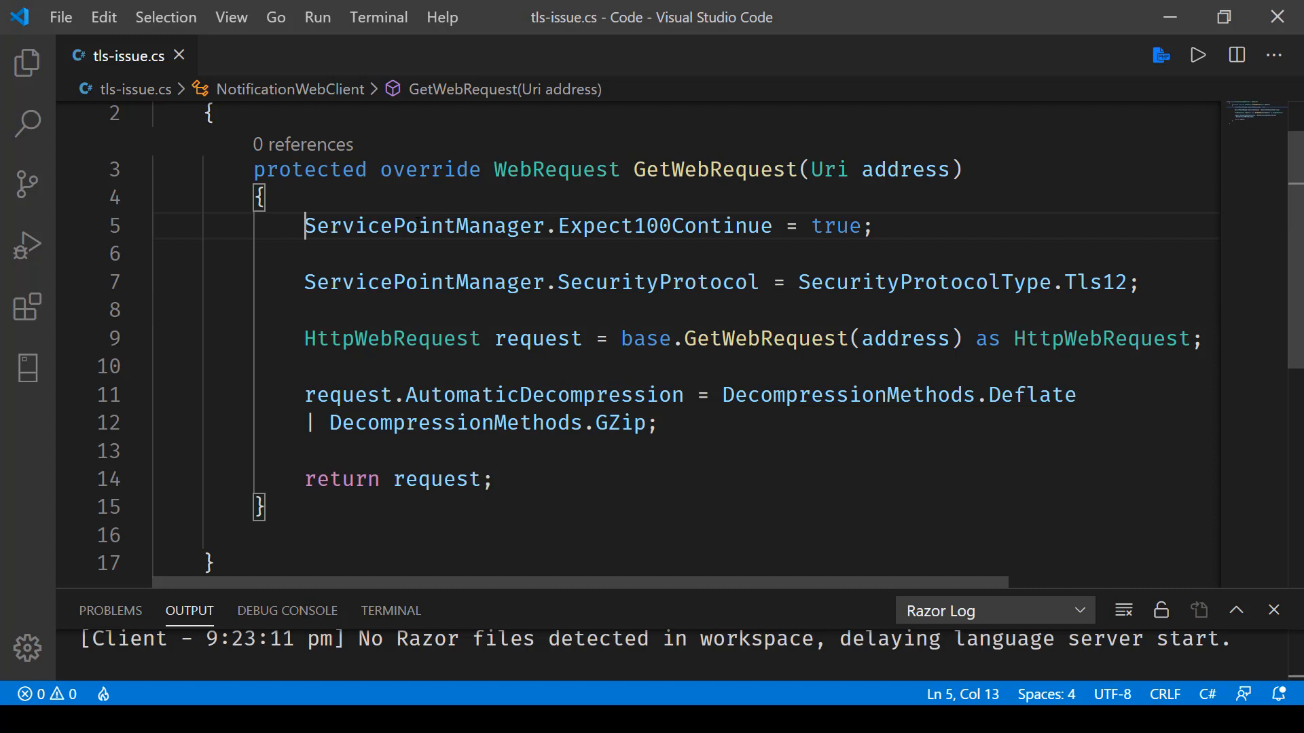
Select the ServicePointManager lines setting Expect100Continue and SecurityProtocolType.Tls12 in GetWebRequest.
left_click_drag(304, 225, 1143, 283)
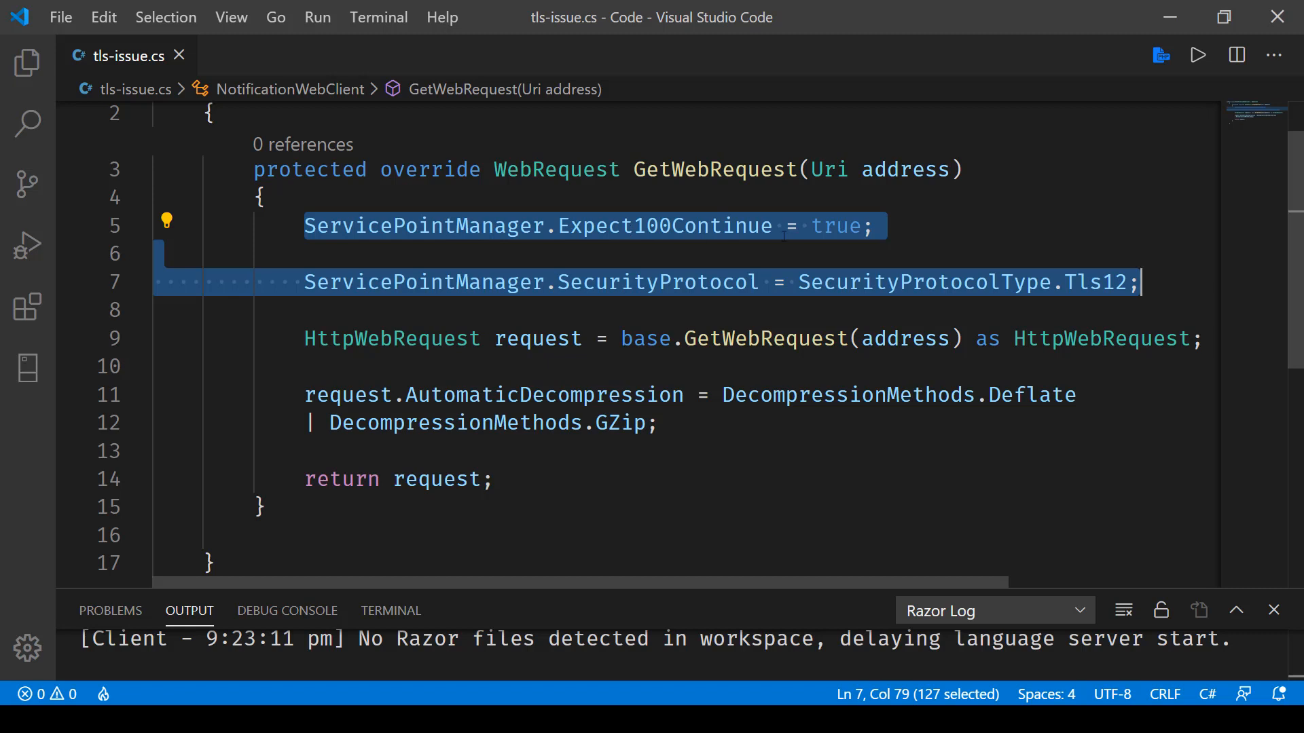
left_click(1010, 316)
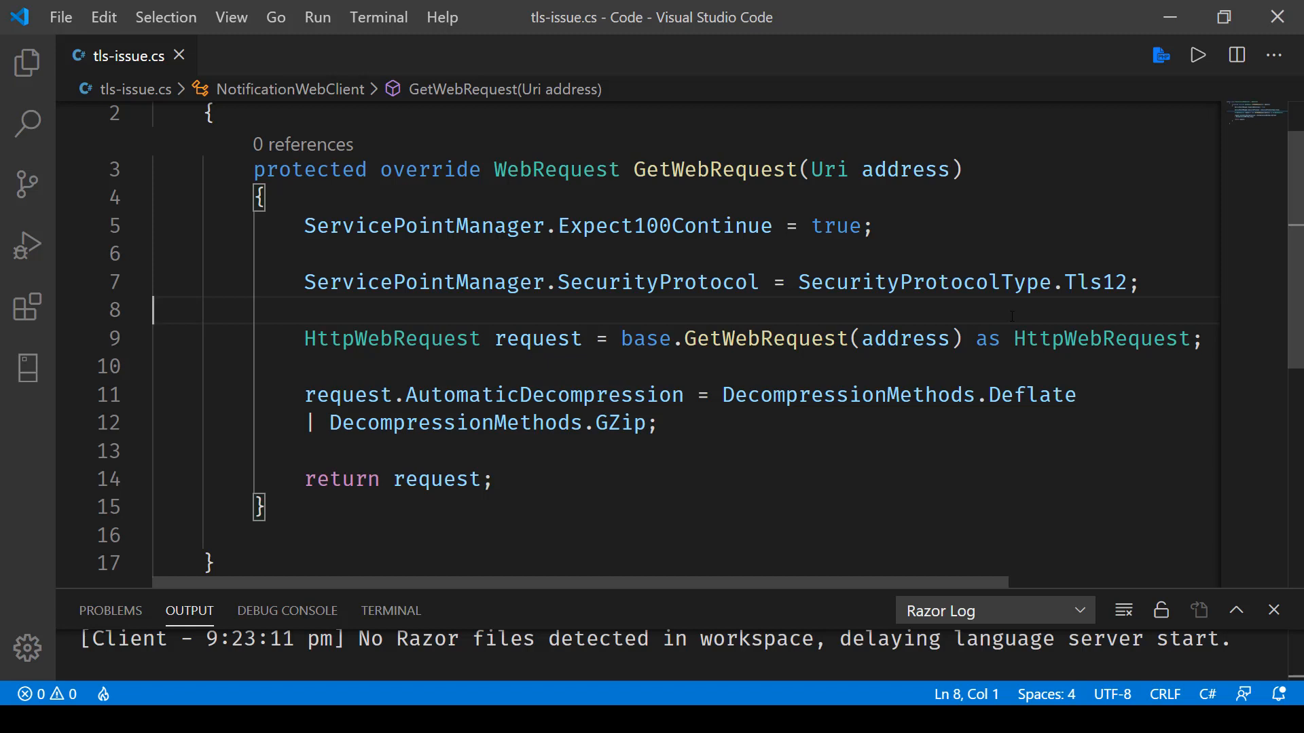
Select the HttpWebRequest creation and AutomaticDecompression Deflate | GZip lines.
left_click_drag(305, 338, 660, 422)
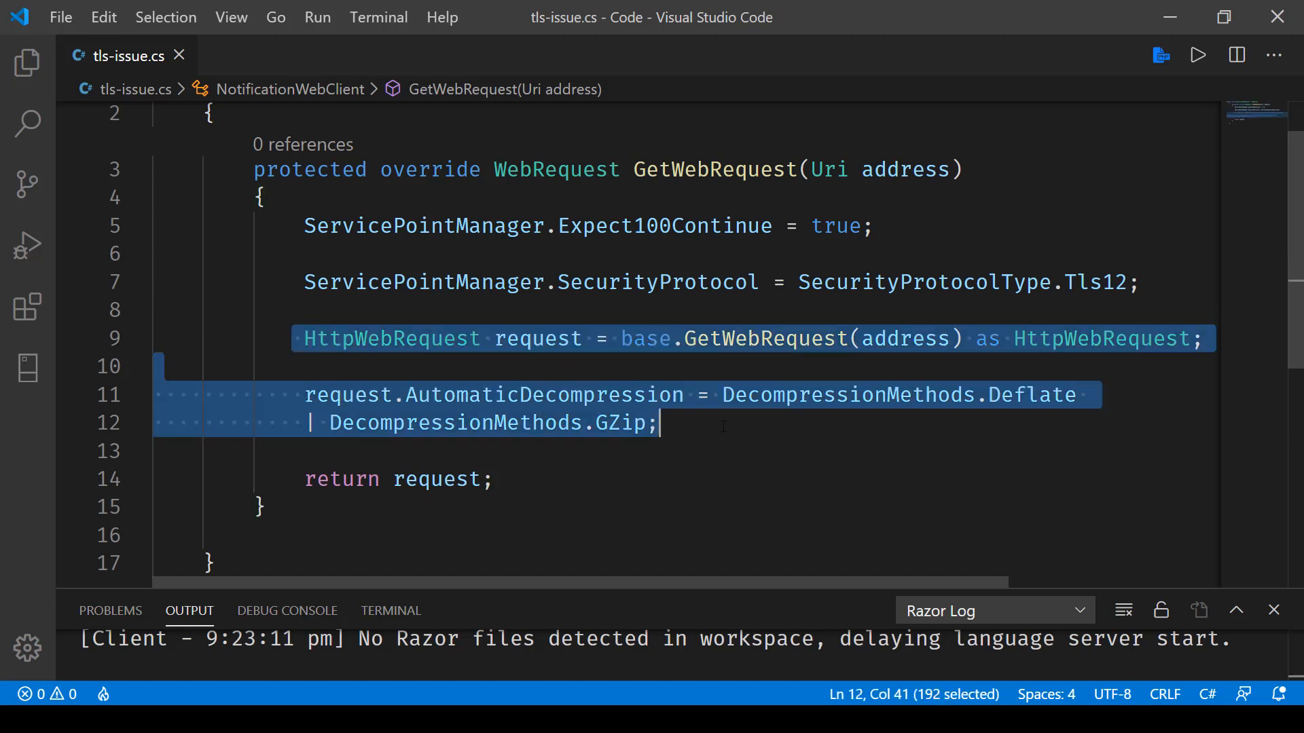